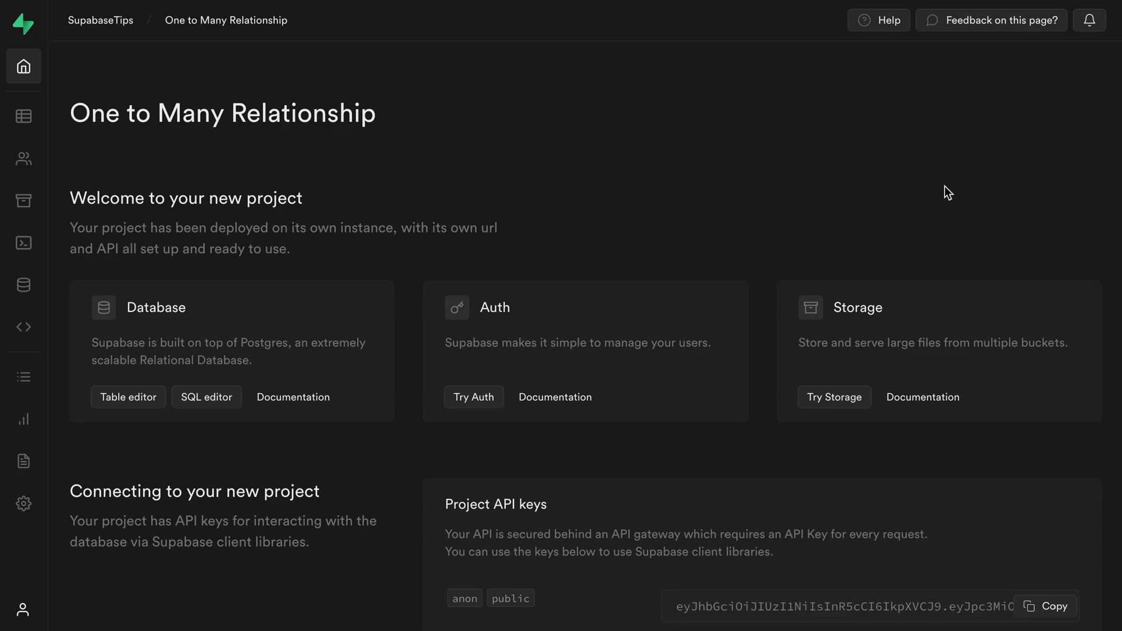
mouse_move(478, 86)
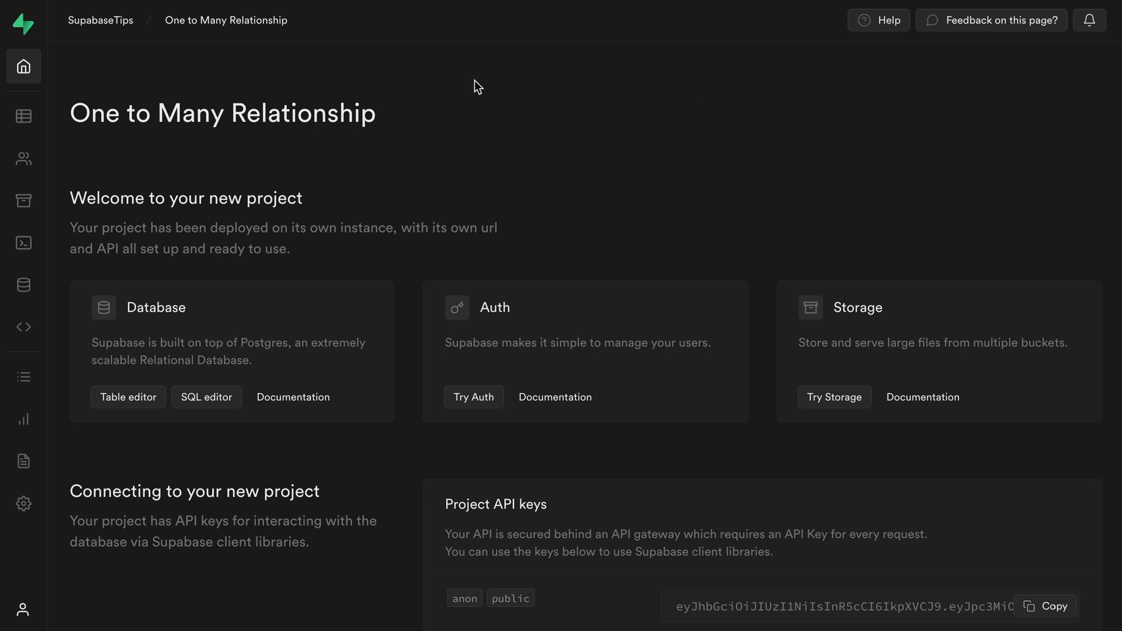
Step: Open the Table Editor for the One to Many Relationship project
left_click(22, 116)
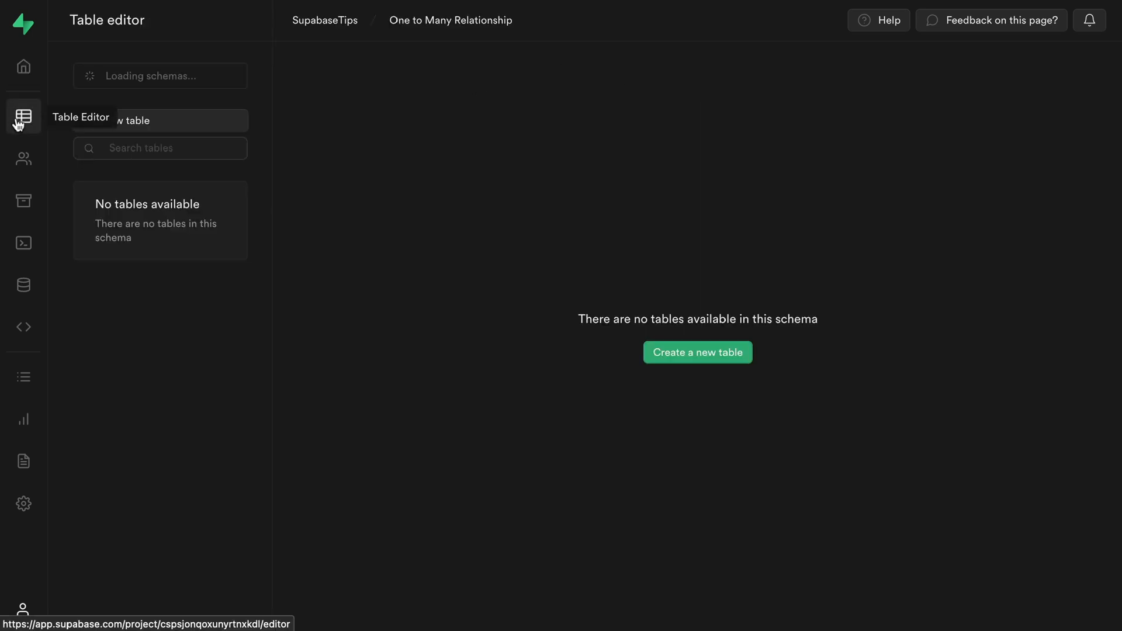
Step: Create a new table with title, release_date and artist_id columns, and open artist_id's foreign key settings
left_click(697, 352)
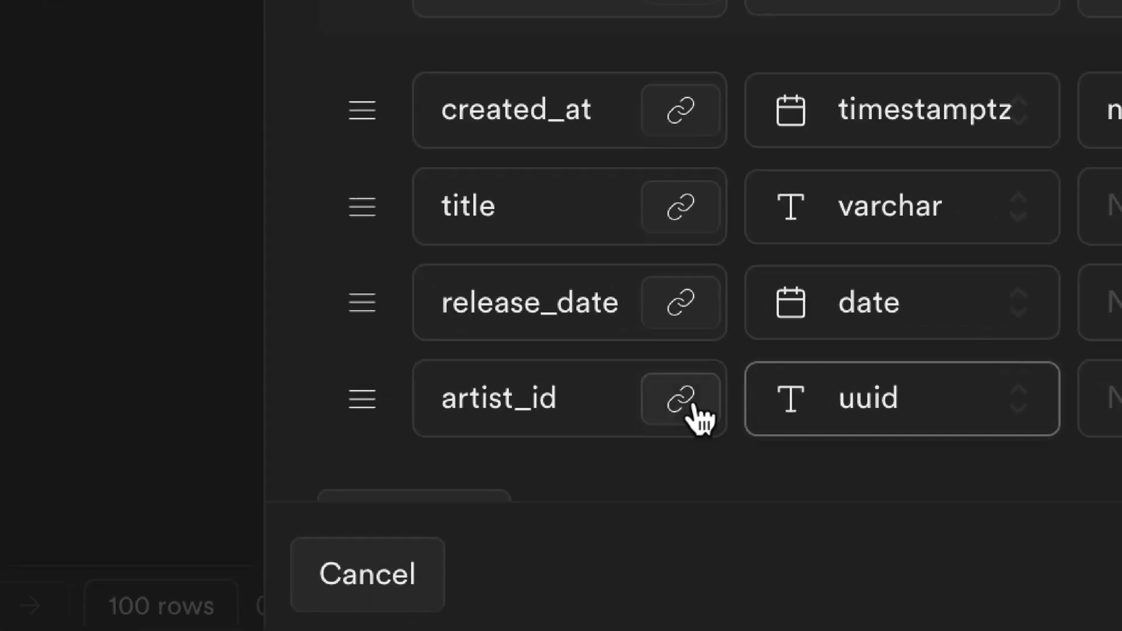
left_click(682, 399)
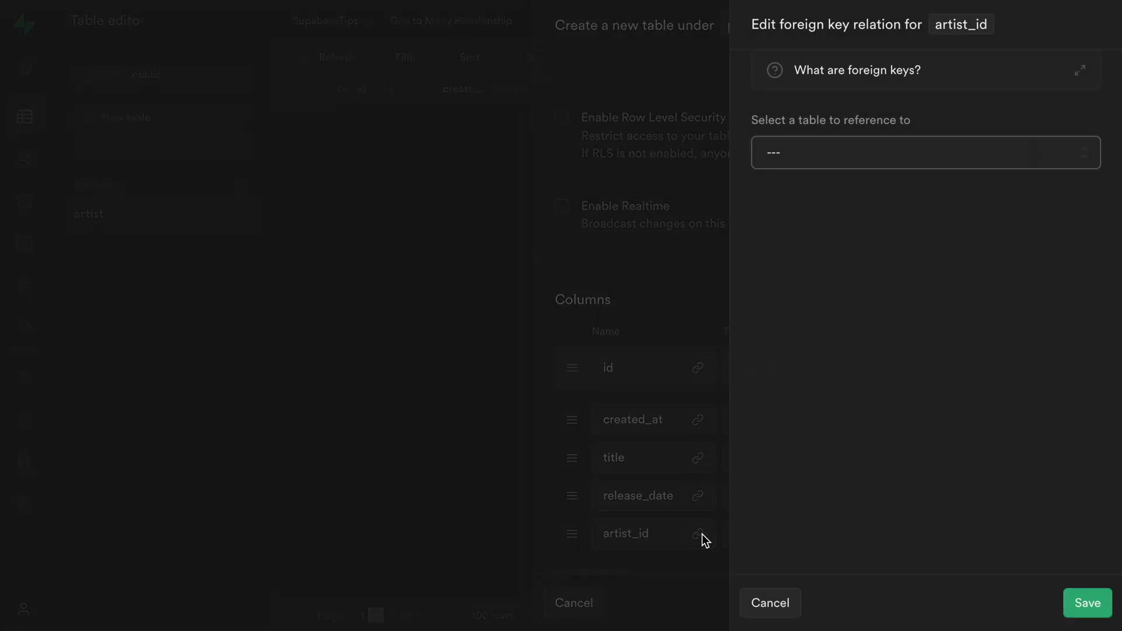
Step: Reference public artist's id from artist_id and save the album table
left_click(925, 152)
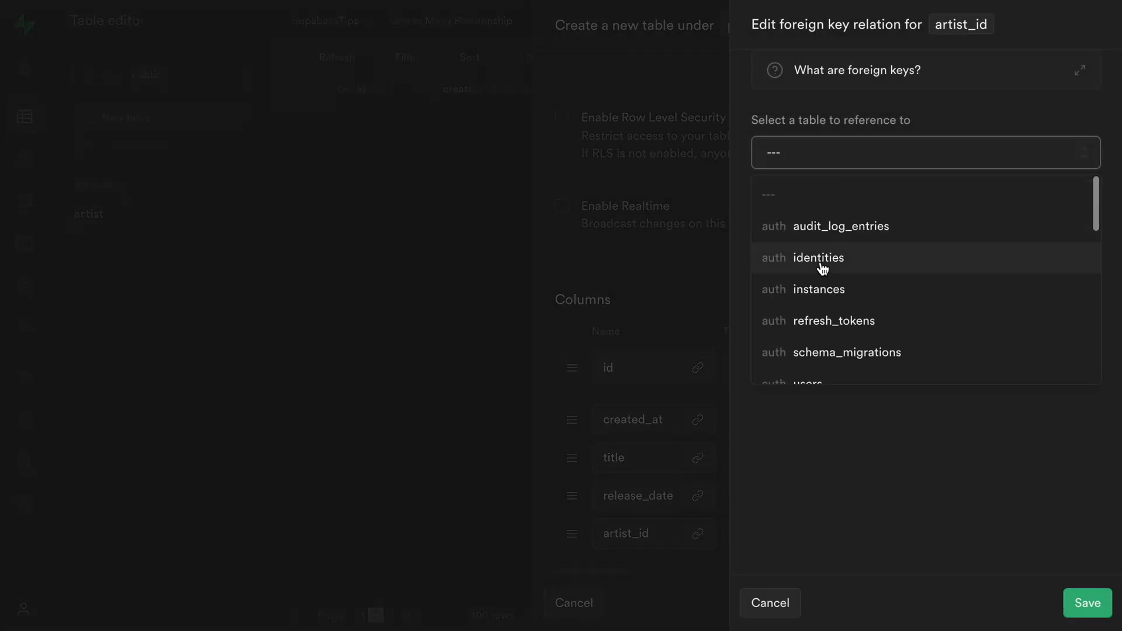
scroll("down", 3)
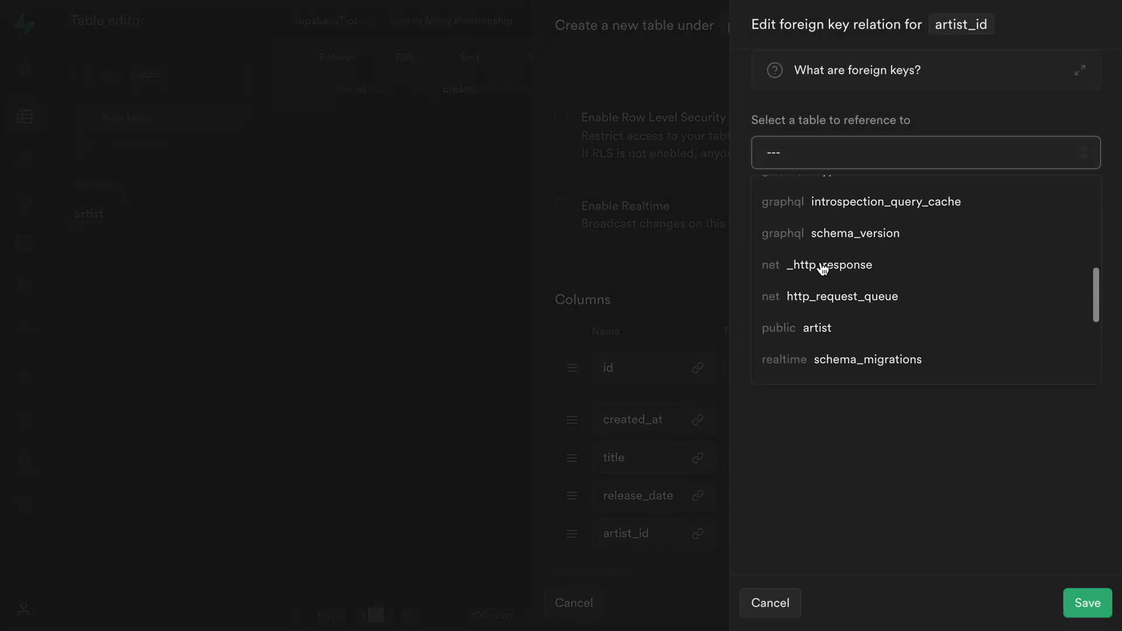
left_click(817, 328)
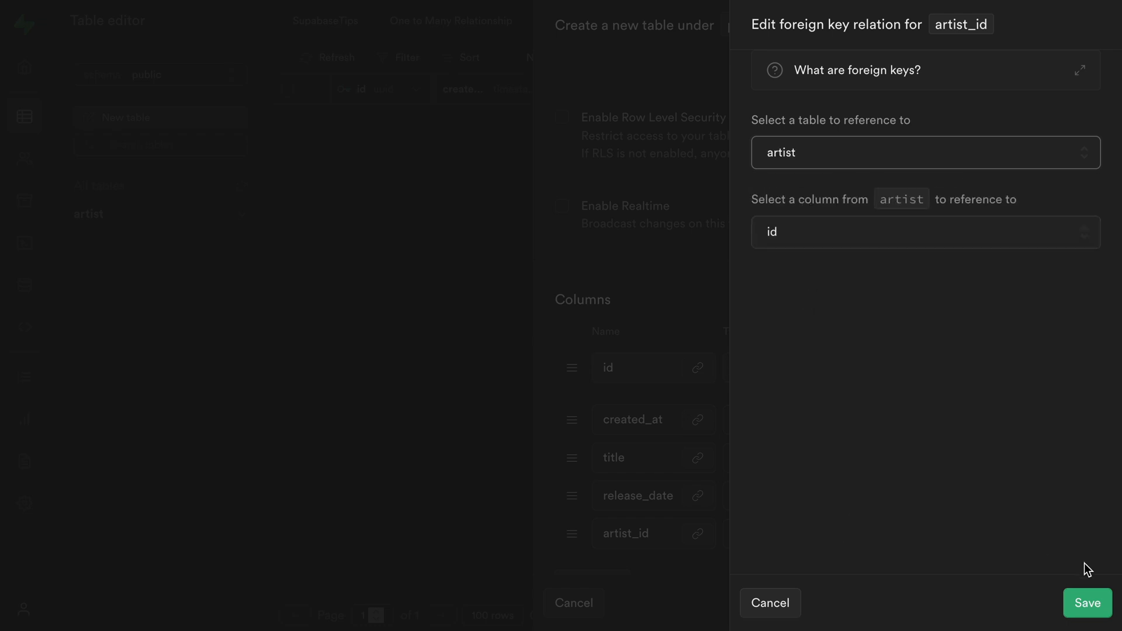
left_click(1087, 603)
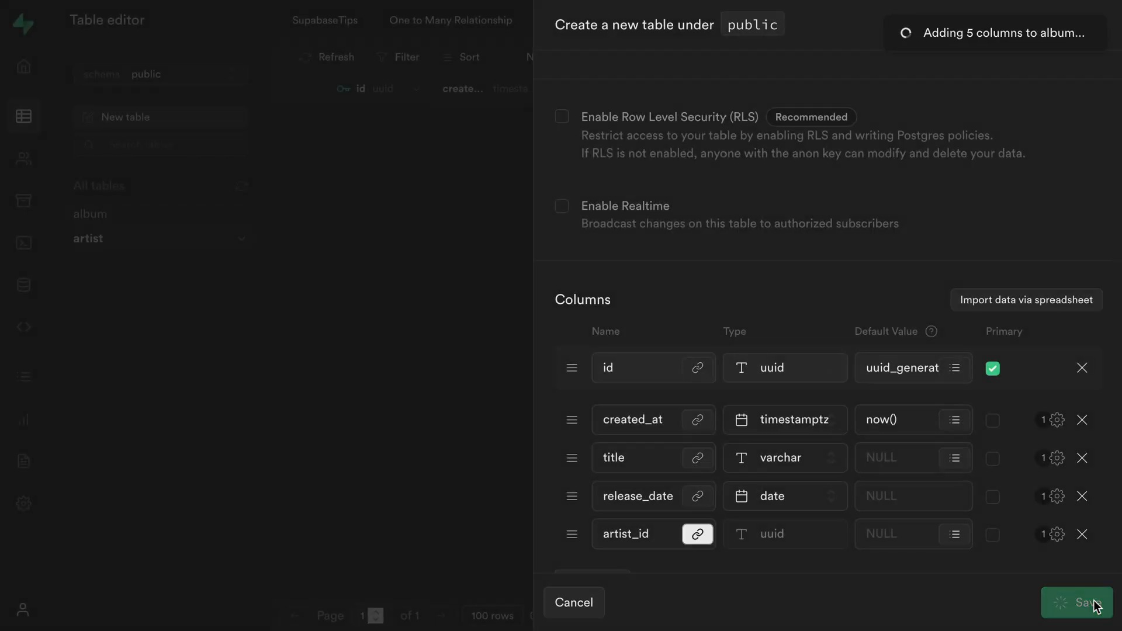
Step: Open the album table and start a new row
left_click(1077, 602)
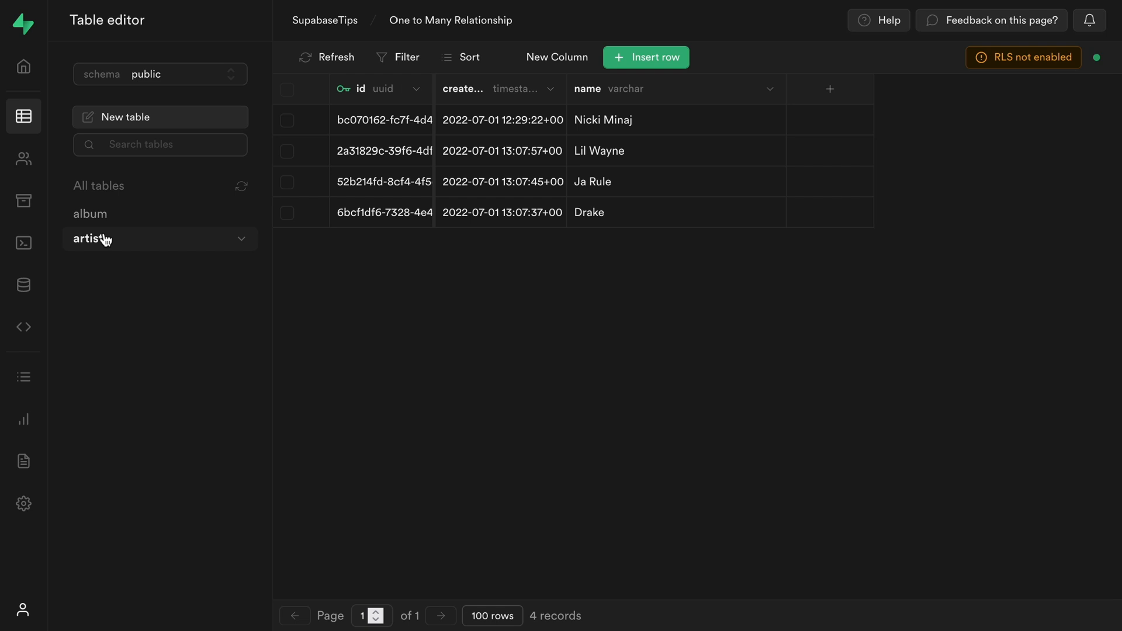
left_click(90, 213)
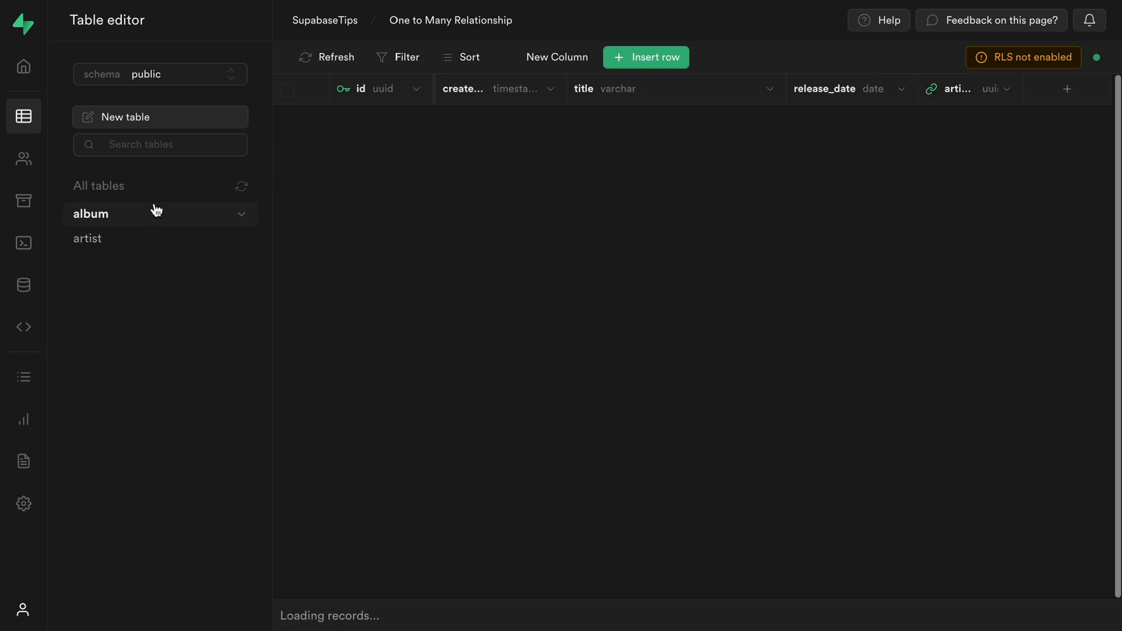
left_click(645, 58)
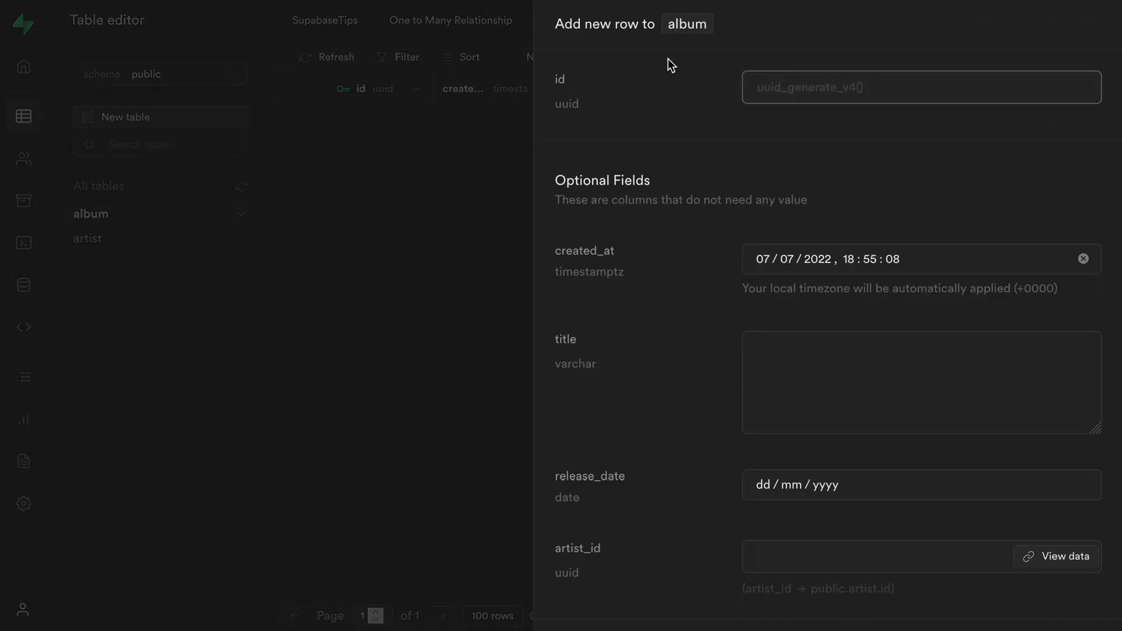
Step: Enter title Pink Friday, release date 22/11/2010 and the artist's uuid in the row form
type("P")
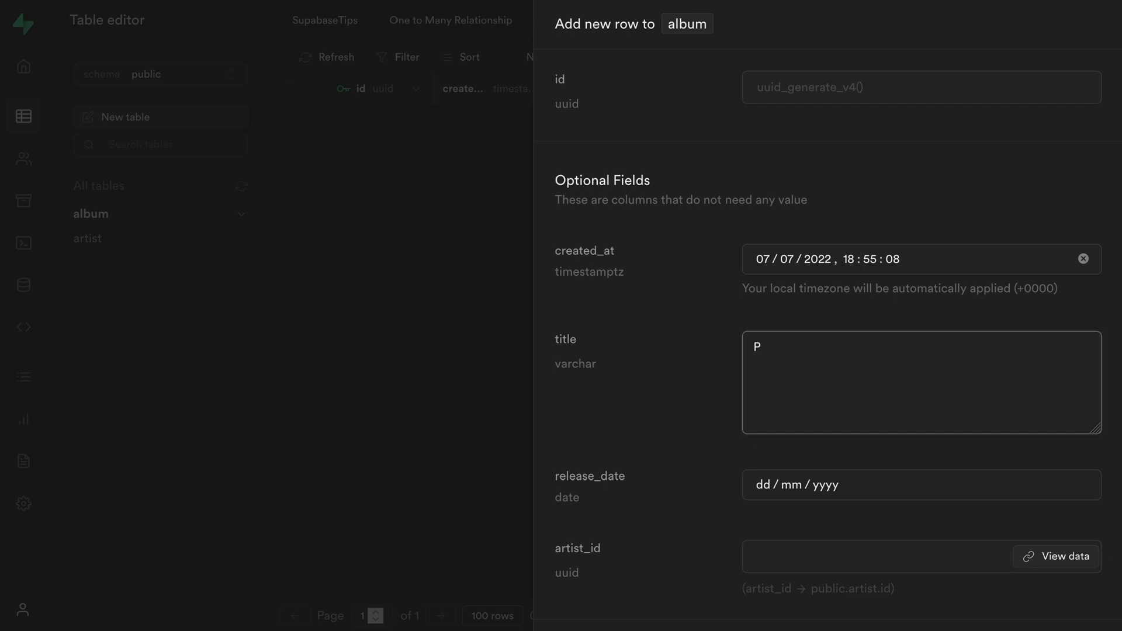
type("ink Friday")
left_click(922, 485)
type("22 / 11 / 2010")
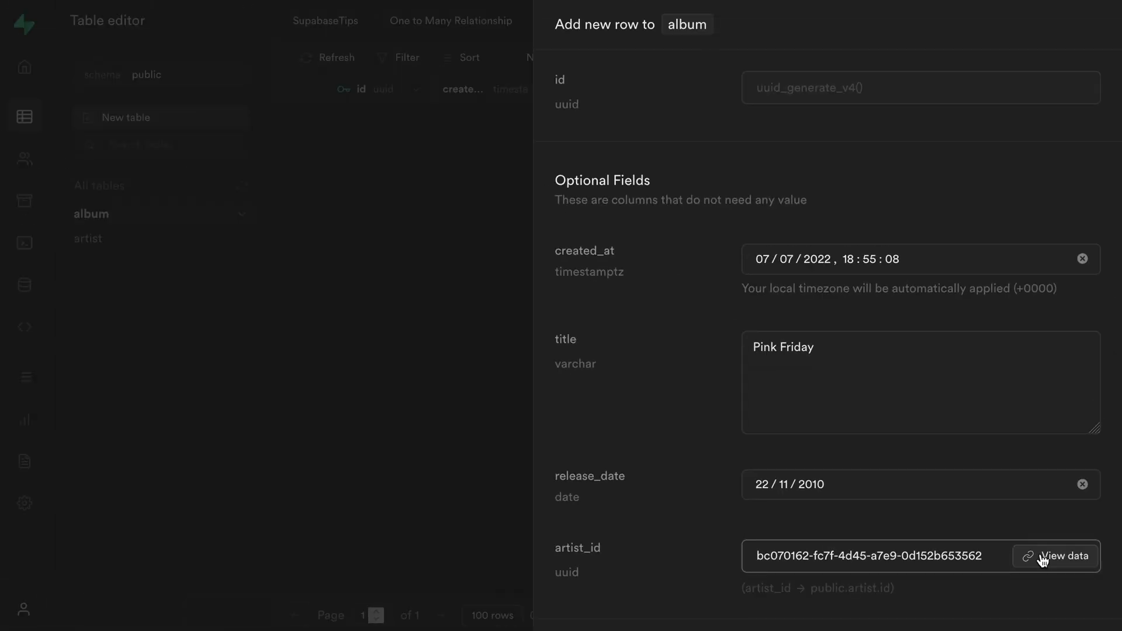
Step: Check that artist_id references Nicki Minaj, then save the Pink Friday row
left_click(1062, 556)
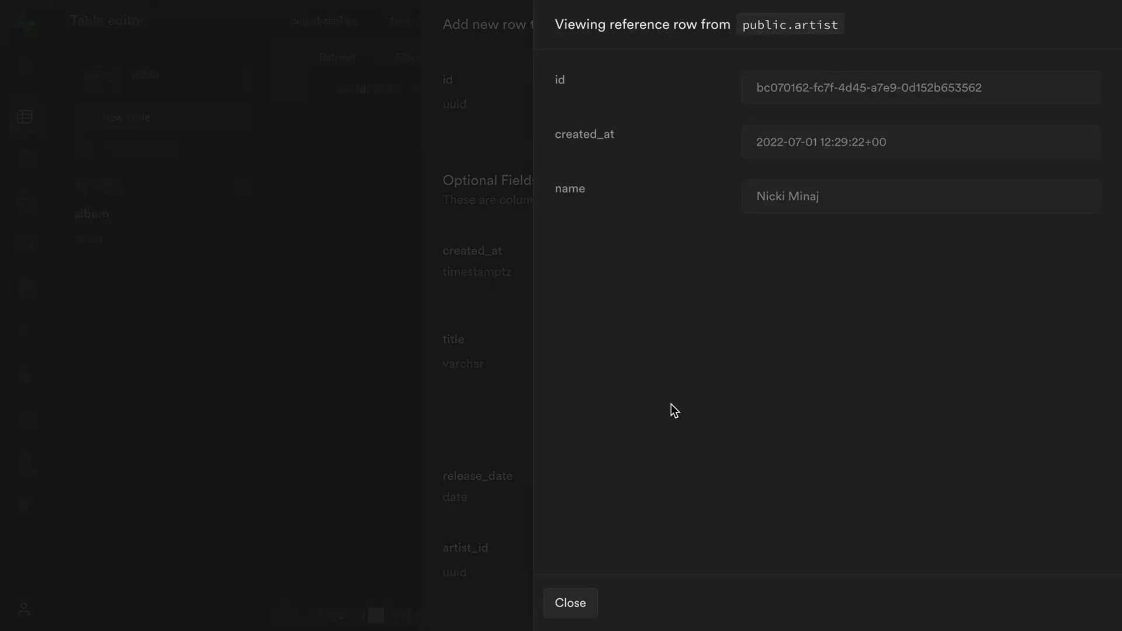
left_click(570, 602)
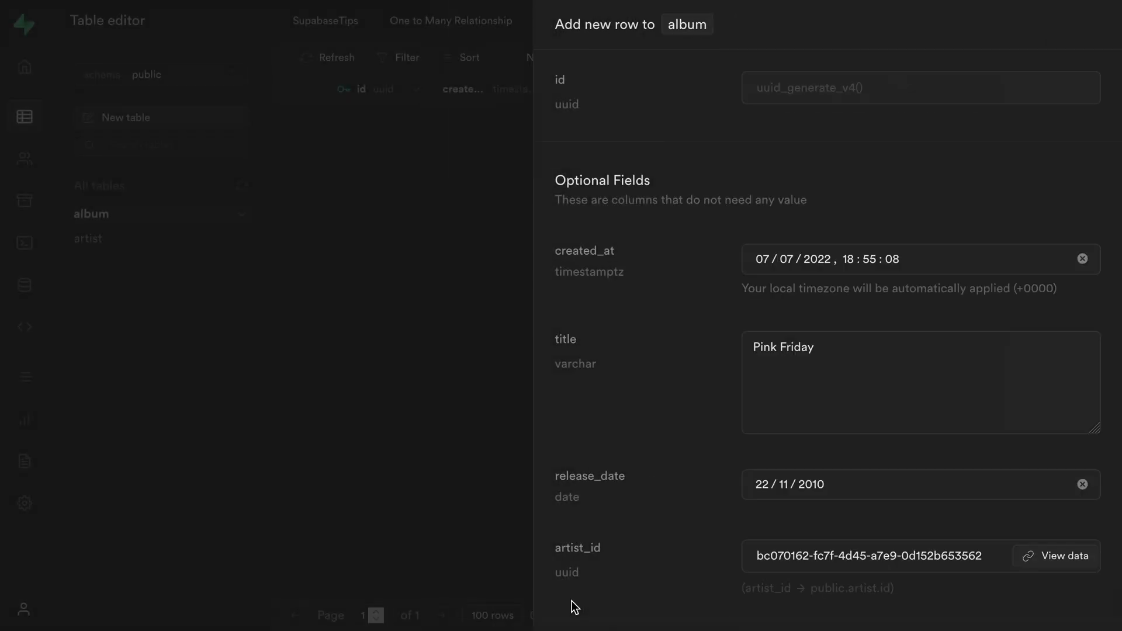
left_click(1102, 603)
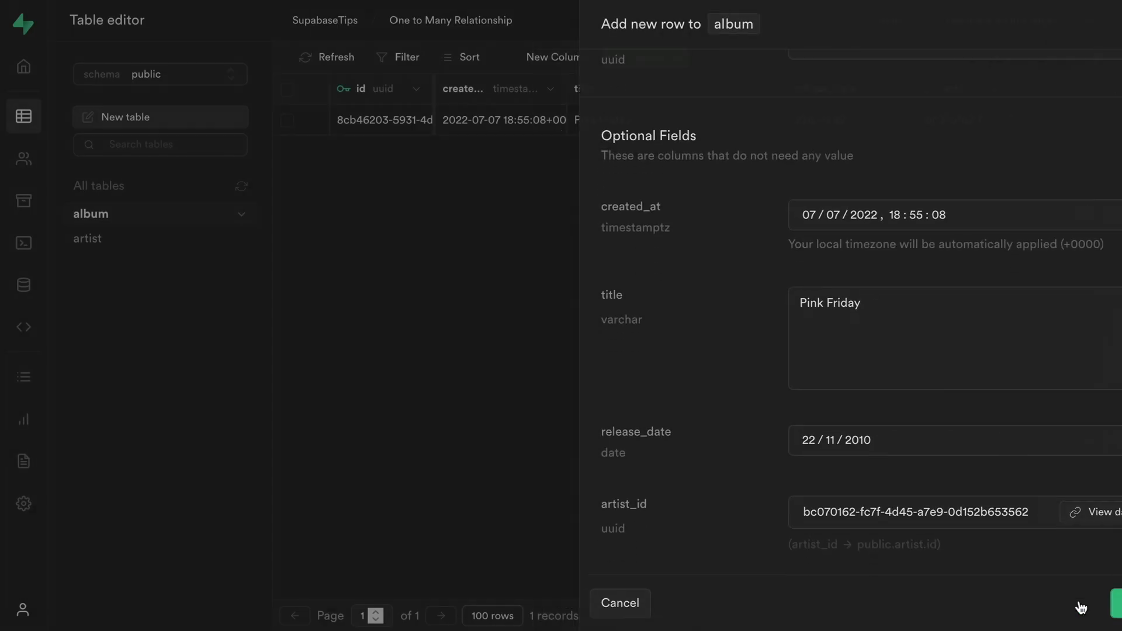
left_click(1109, 603)
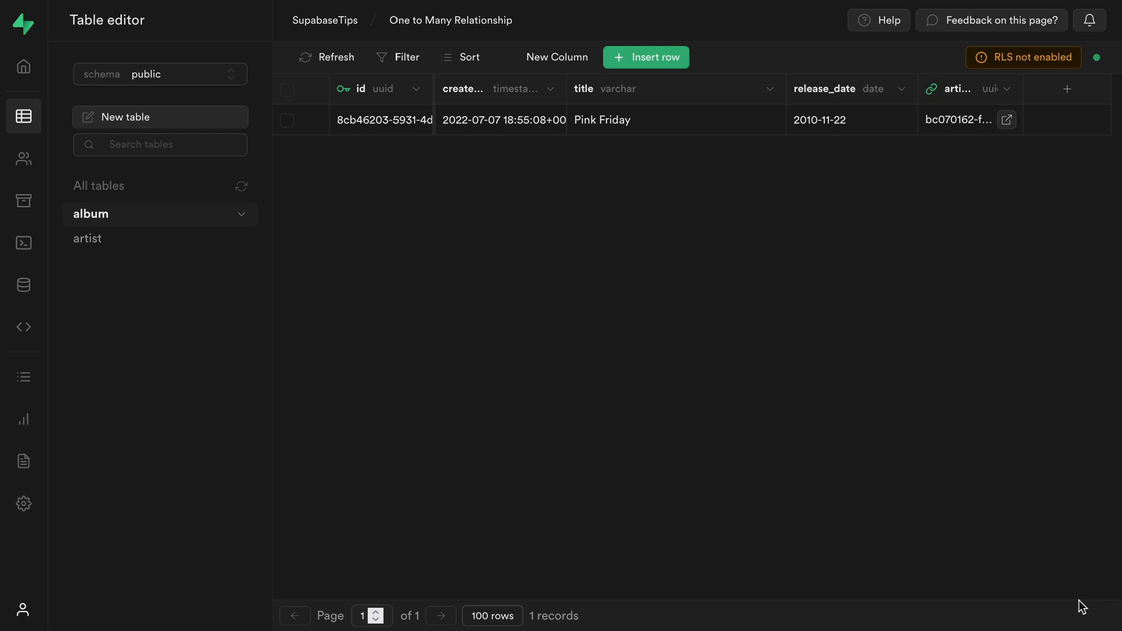